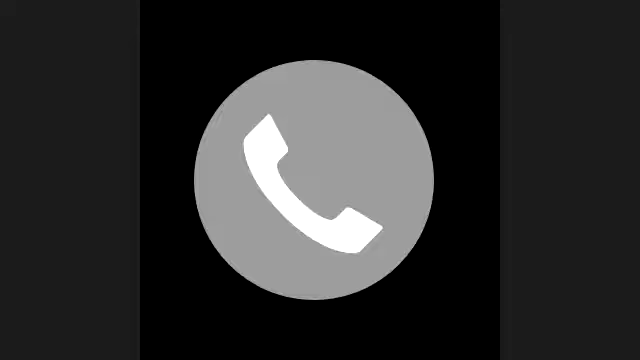
pyautogui.click(320, 180)
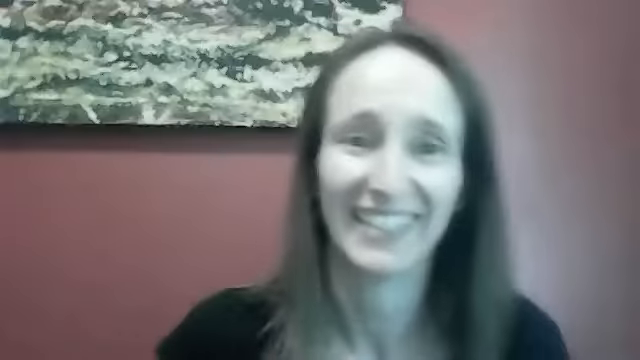